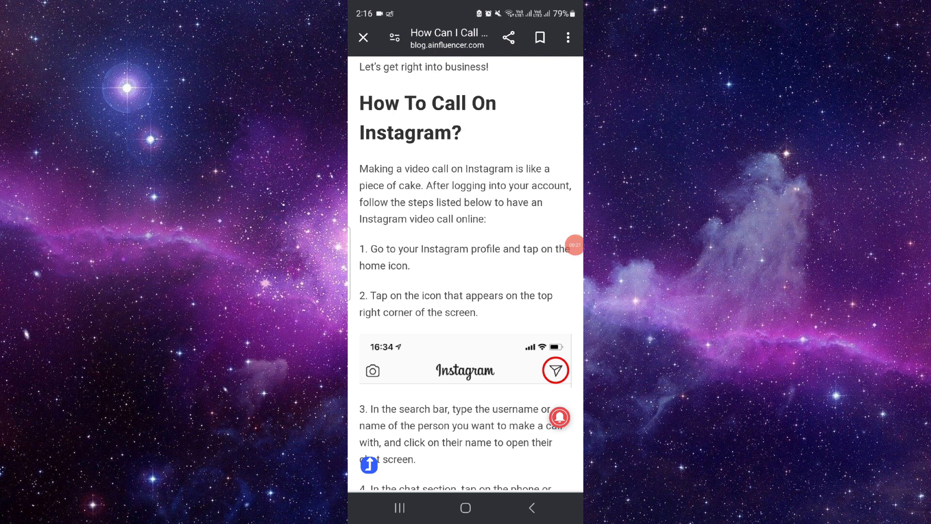
Step: Scroll the ainfluencer article past the phone call steps to 'How To Make An Instagram Call On PC?'
scroll(down, 3)
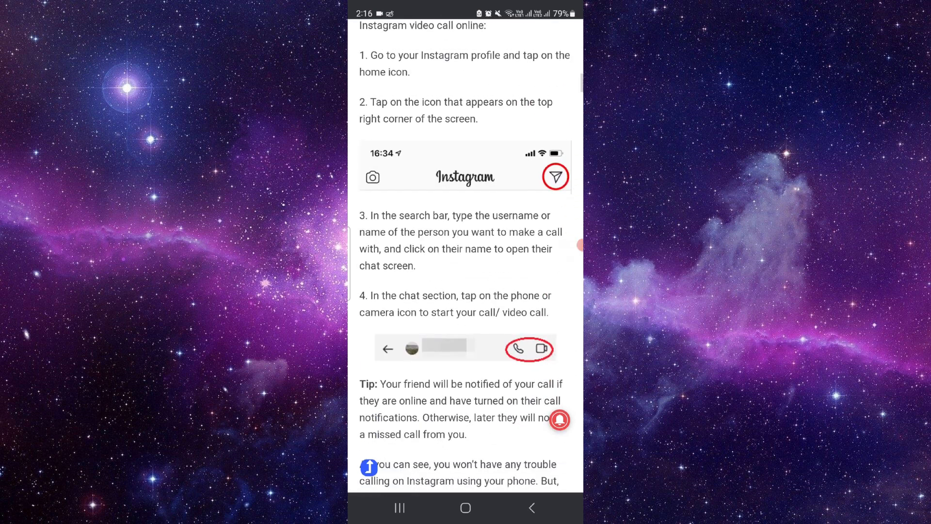
scroll(down, 3)
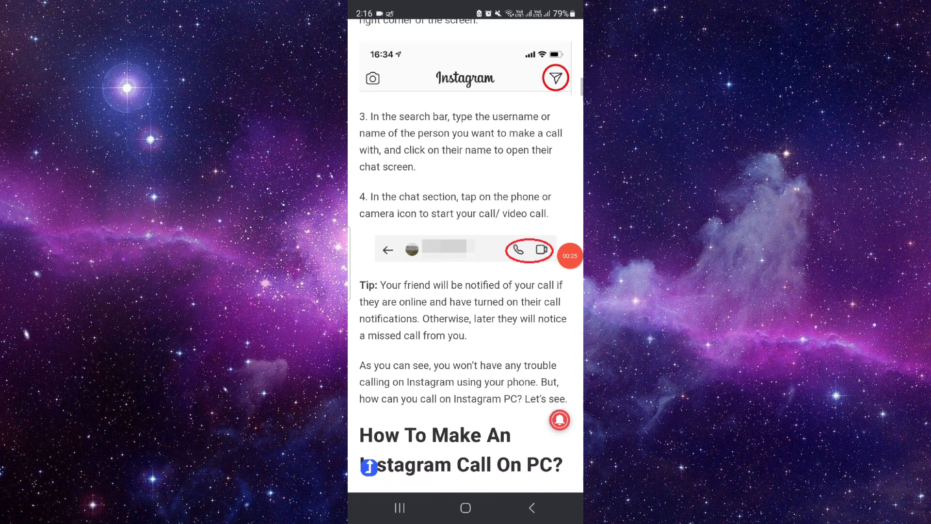
scroll(down, 3)
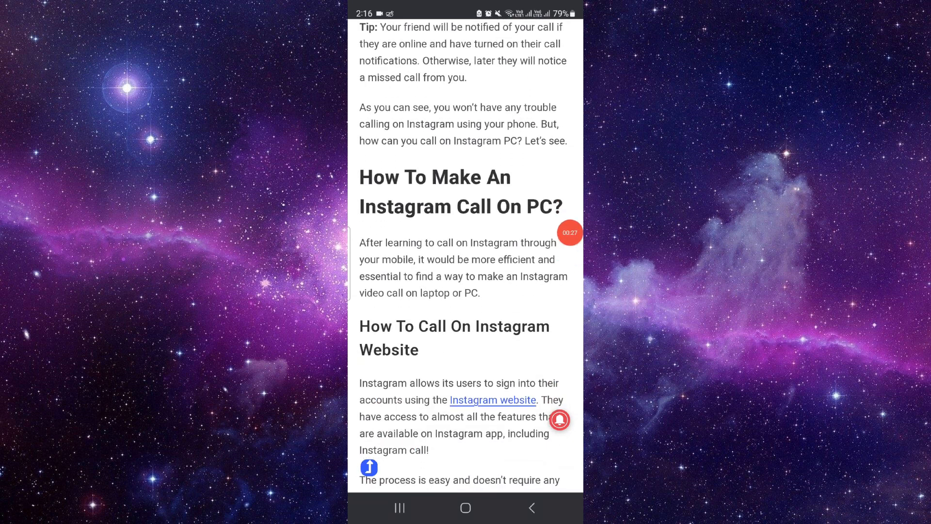
scroll(down, 3)
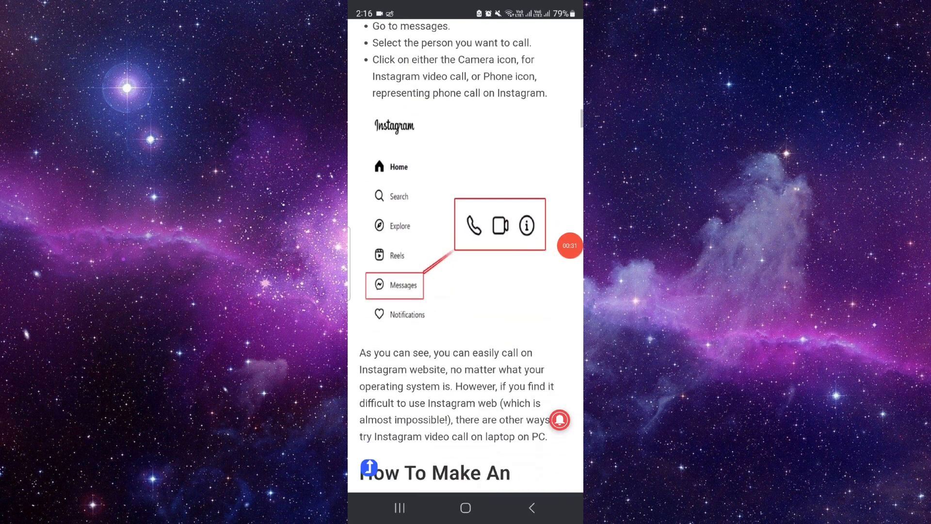
Step: Scroll through the Instagram website calling steps, then go to the phone's home screen
scroll(down, 3)
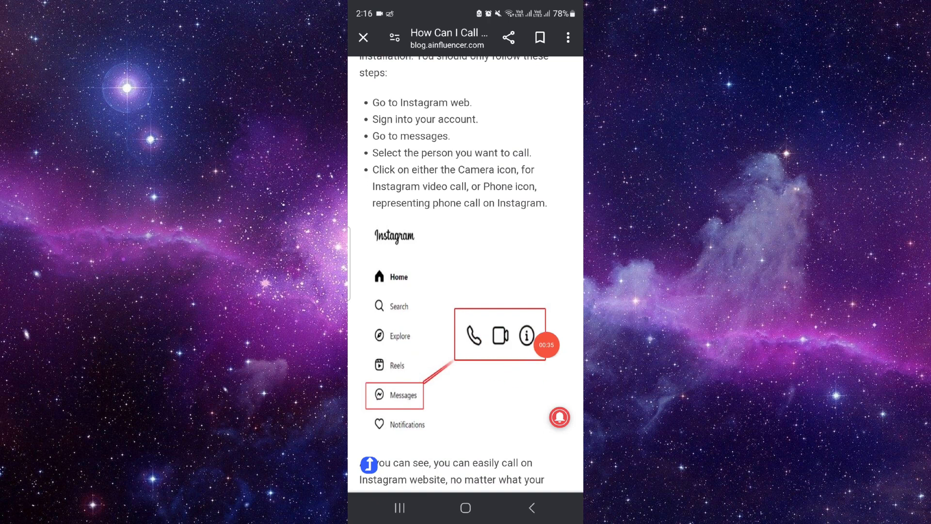
scroll(down, 3)
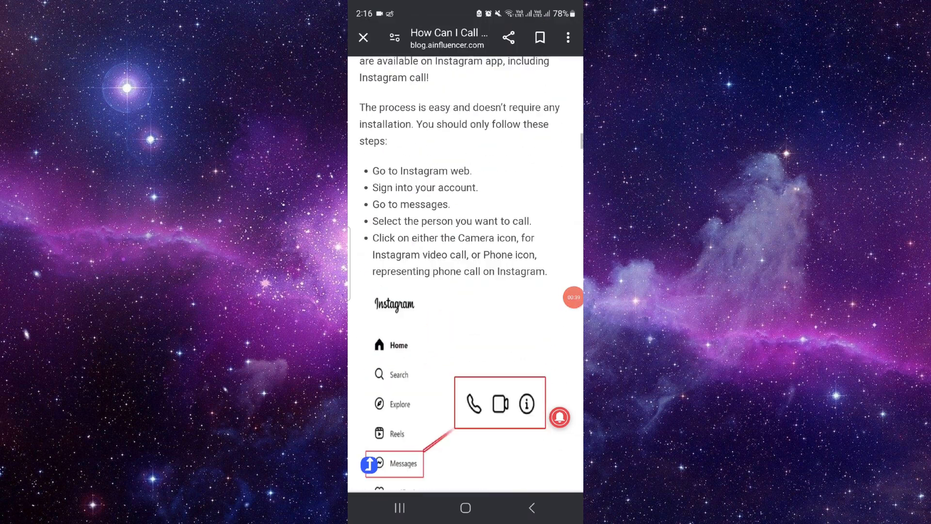
click(363, 37)
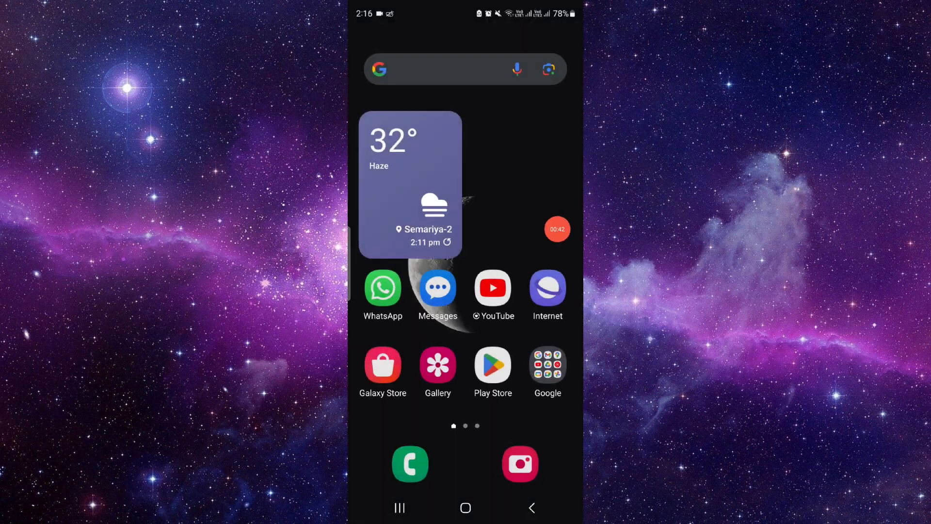